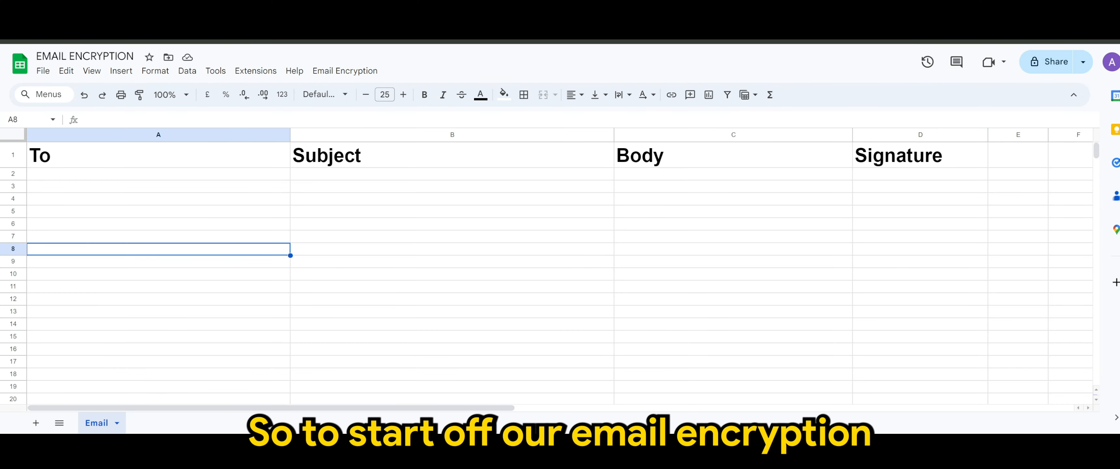
mouse_move(598, 309)
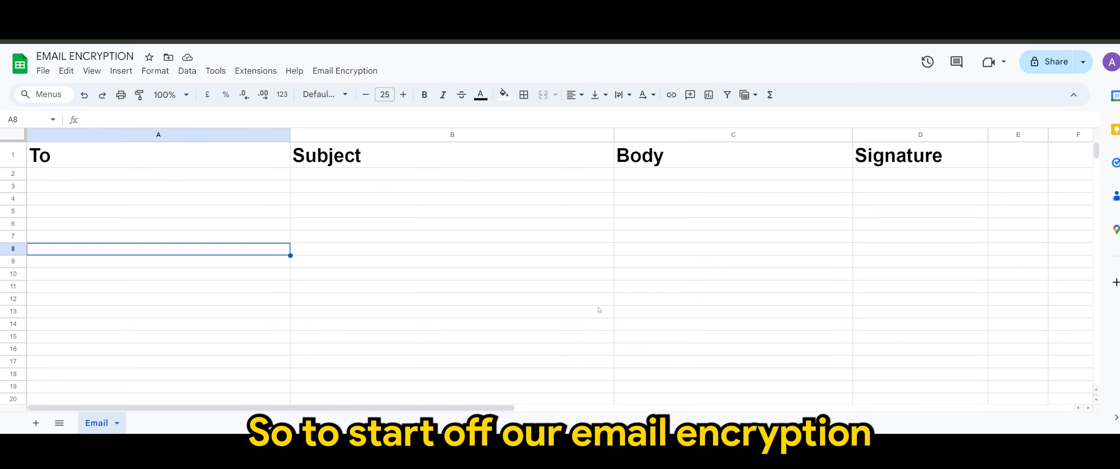
mouse_move(574, 302)
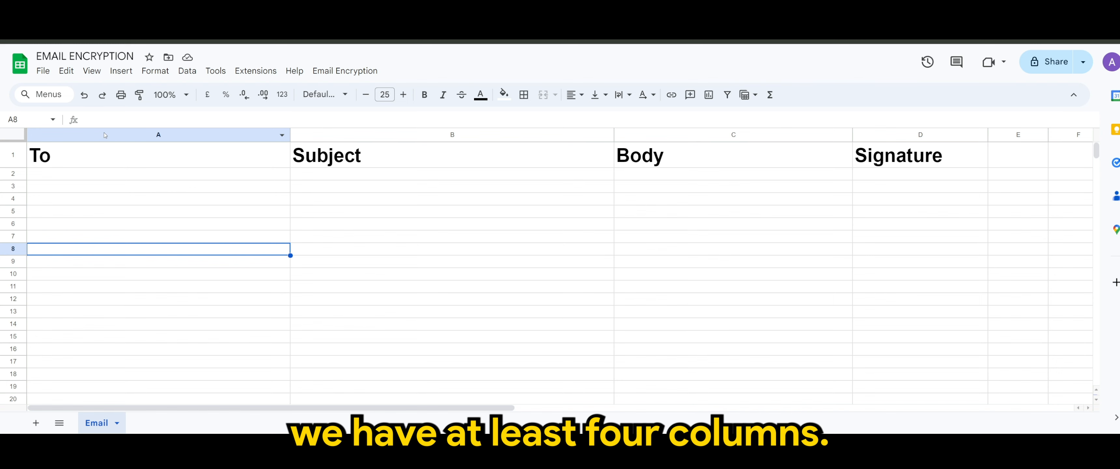
Narrow the Subject column so the To, Subject, Body and Signature headers sit closer together.
click(157, 134)
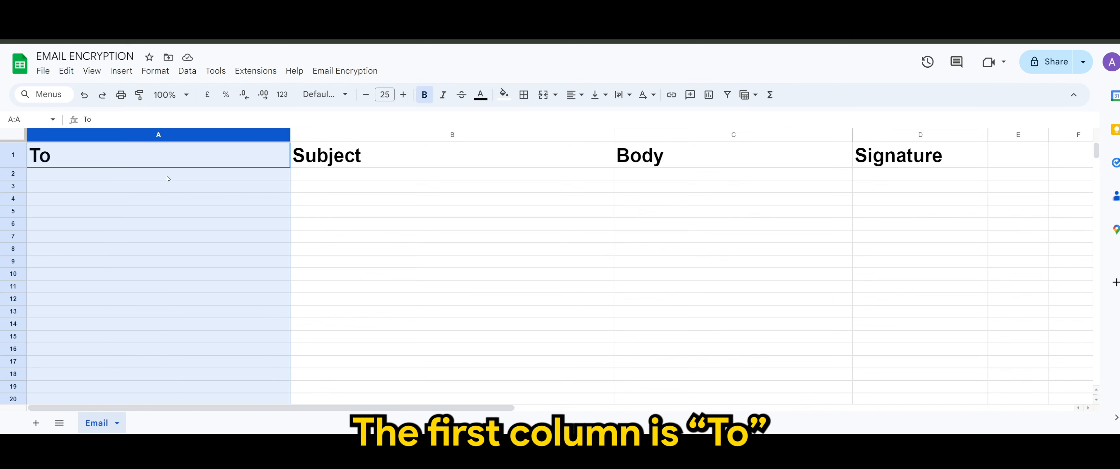
click(158, 174)
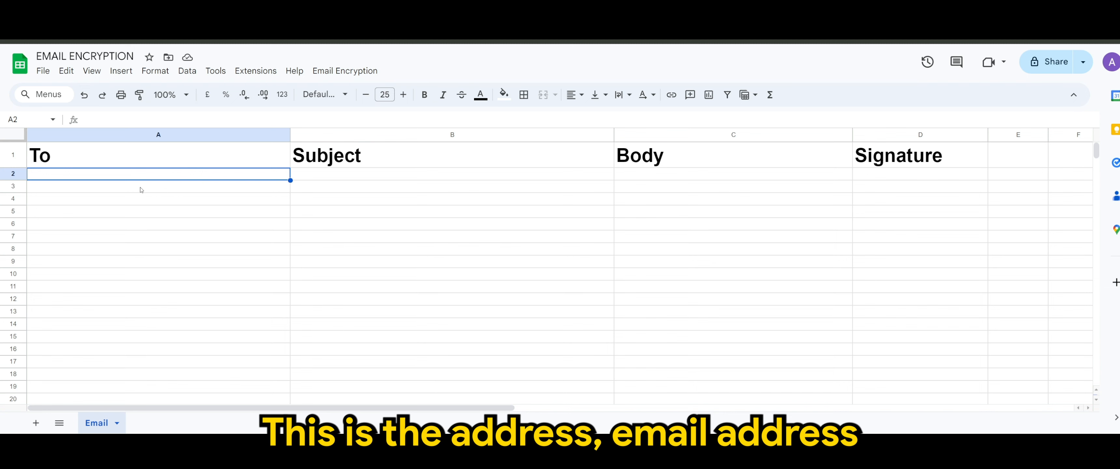
mouse_move(146, 191)
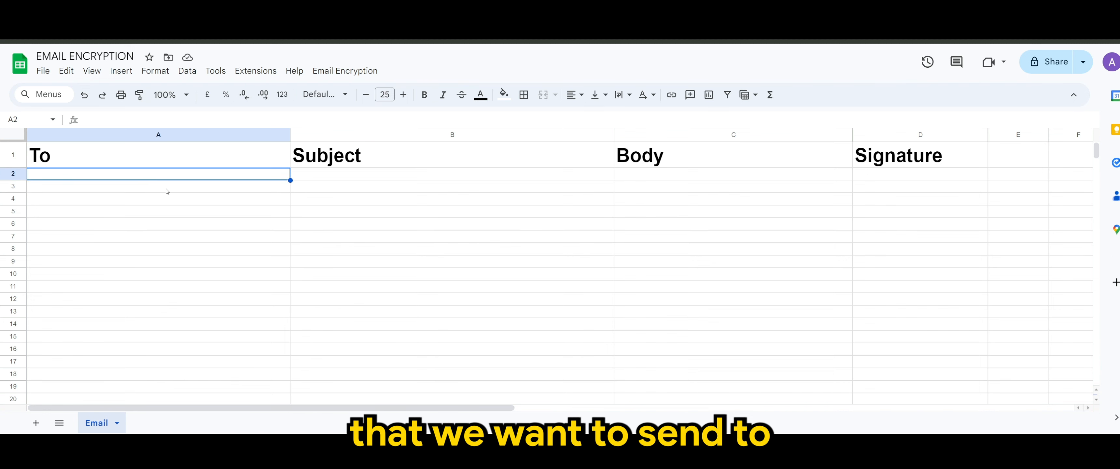
click(451, 134)
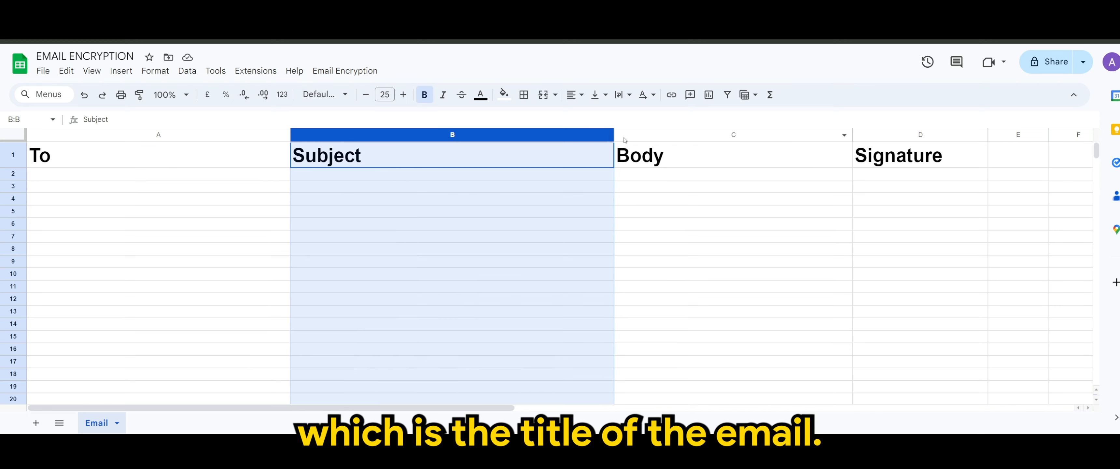
drag(613, 139, 478, 139)
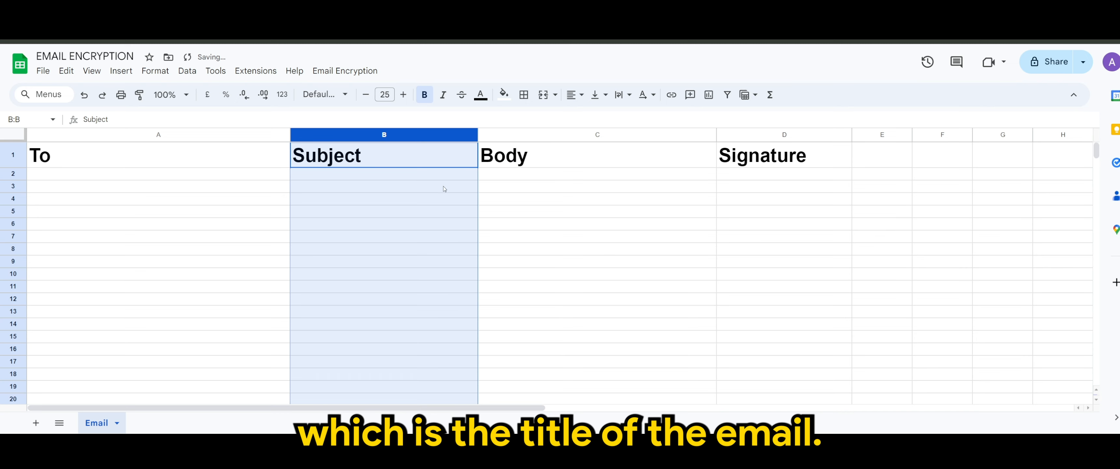
Check the empty cells under Subject, Body and Signature after the resize.
click(383, 197)
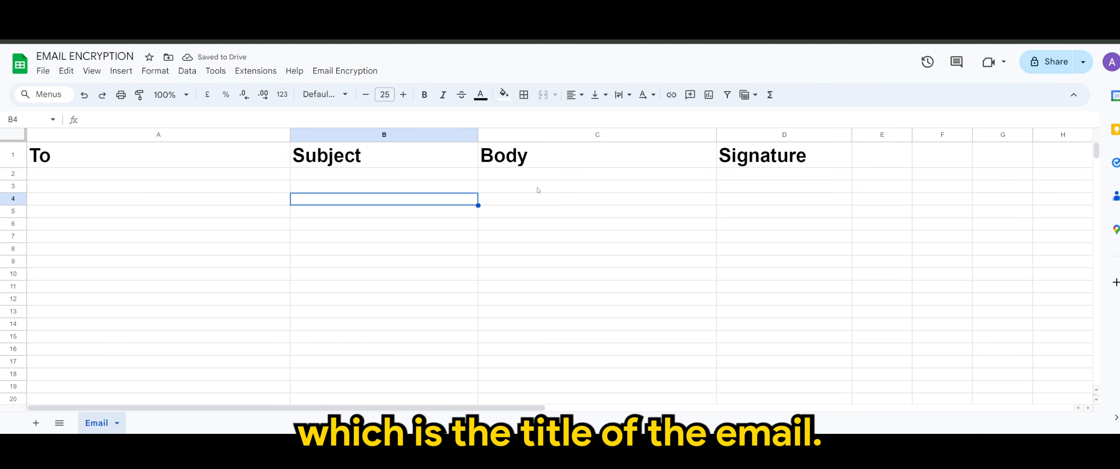
click(597, 173)
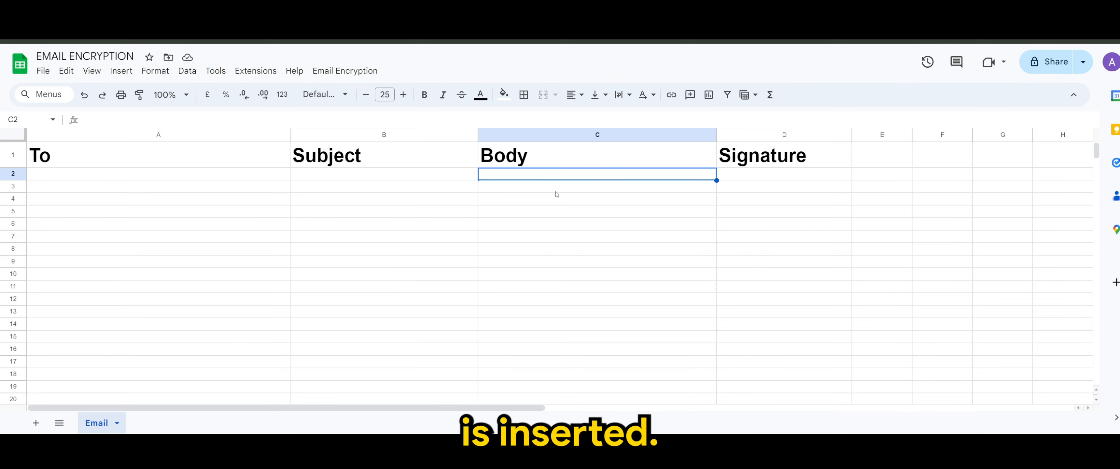
click(784, 135)
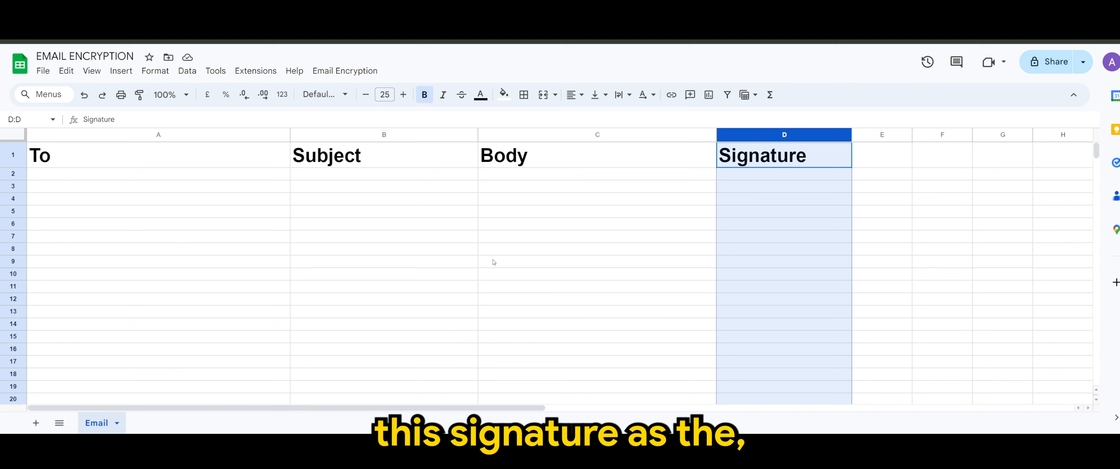
click(597, 236)
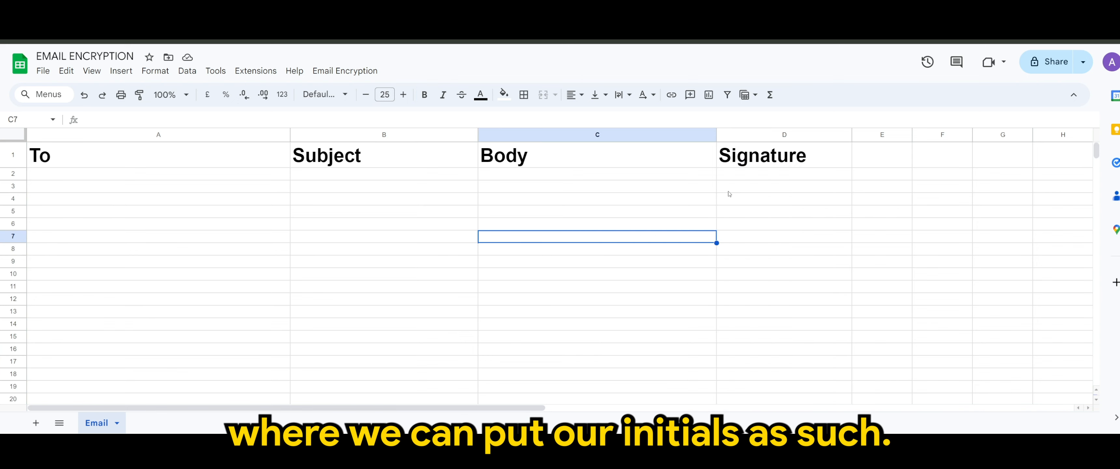
click(783, 174)
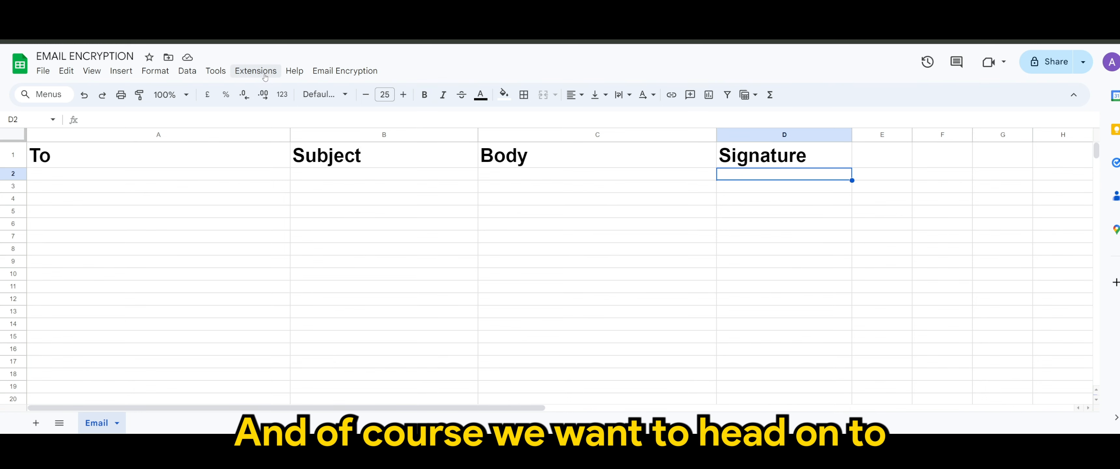
click(255, 71)
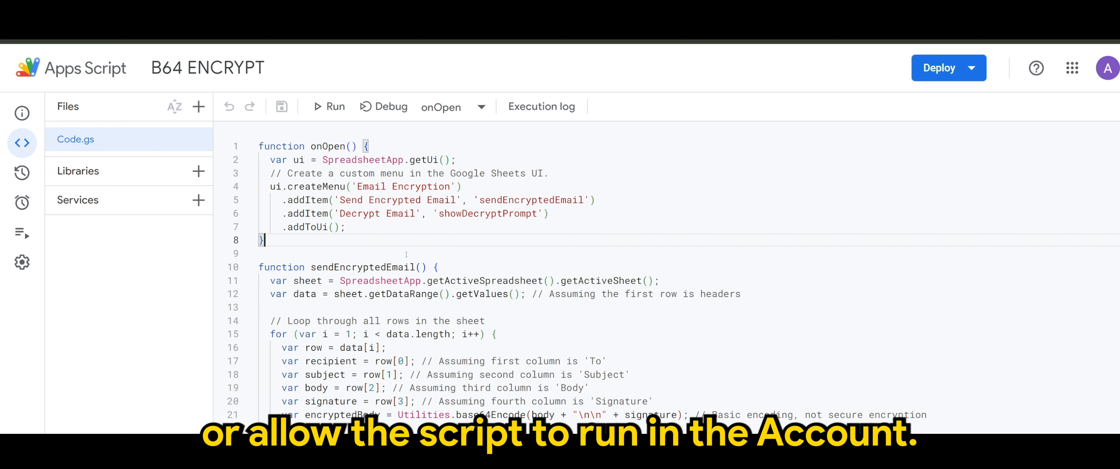
mouse_move(470, 262)
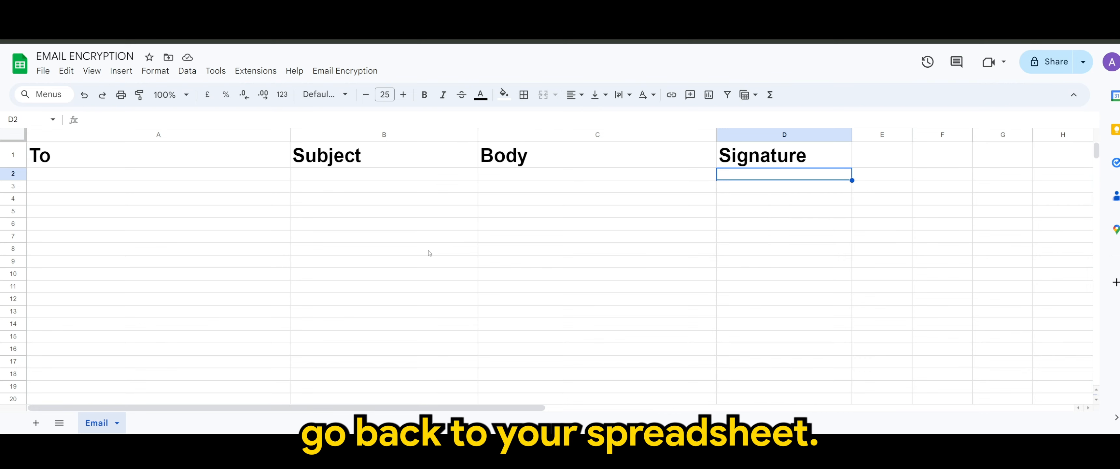
mouse_move(403, 215)
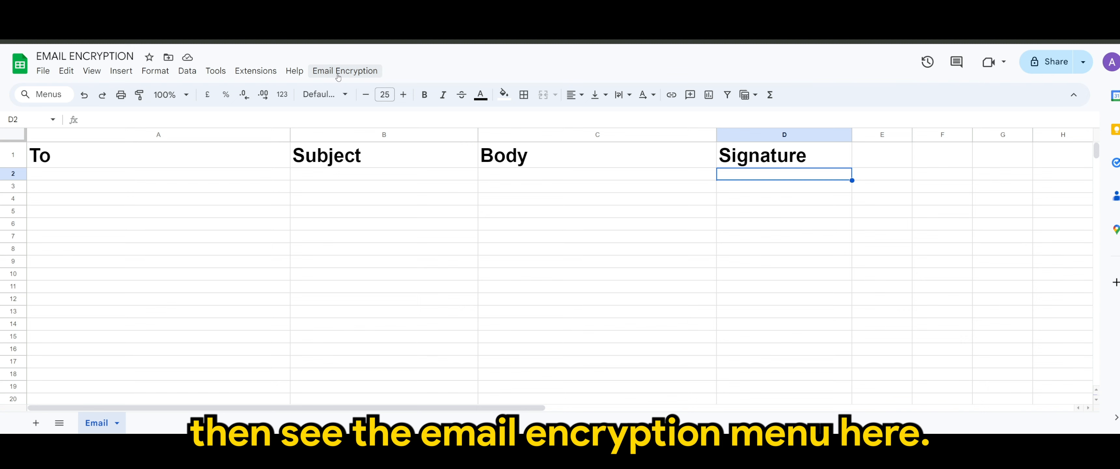
Show the Email Encryption menu with Send Encrypted Email and Decrypt Email commands.
click(345, 71)
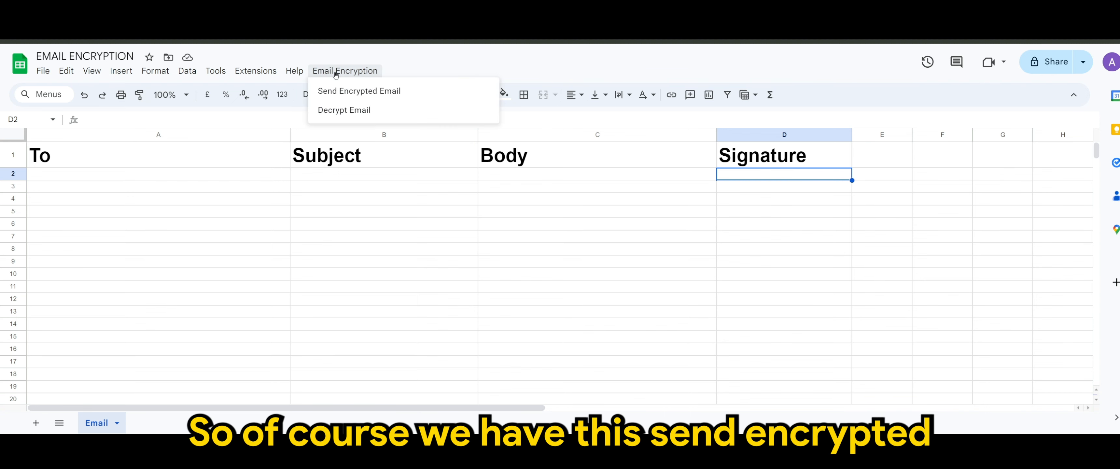
mouse_move(360, 90)
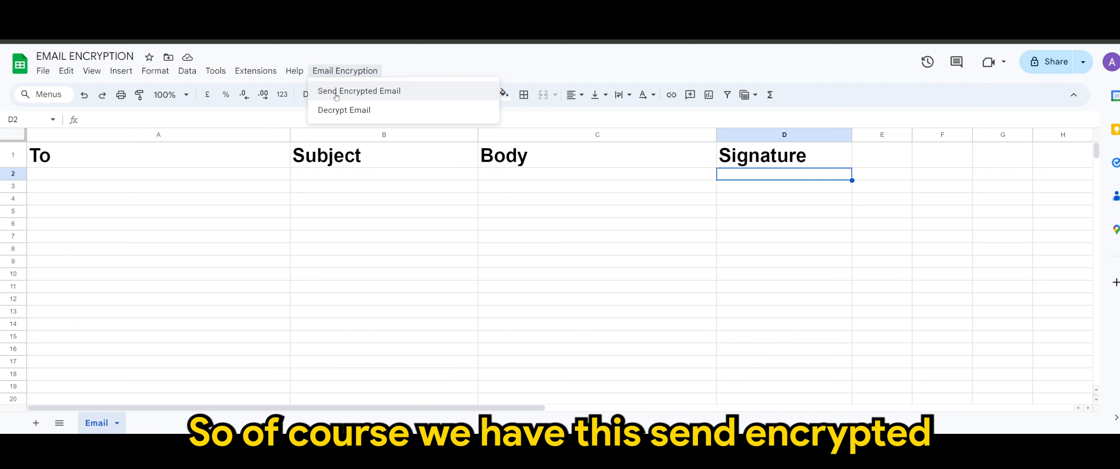
mouse_move(361, 91)
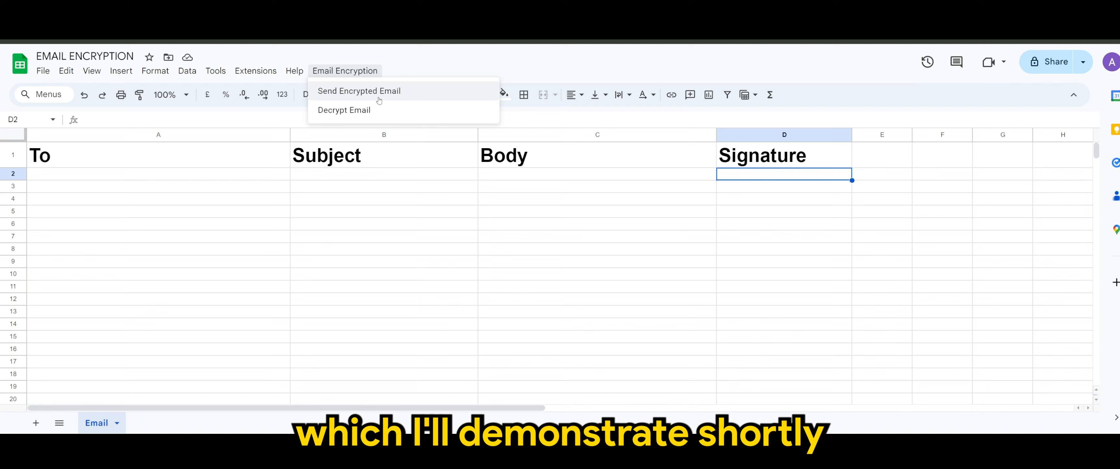
mouse_move(343, 109)
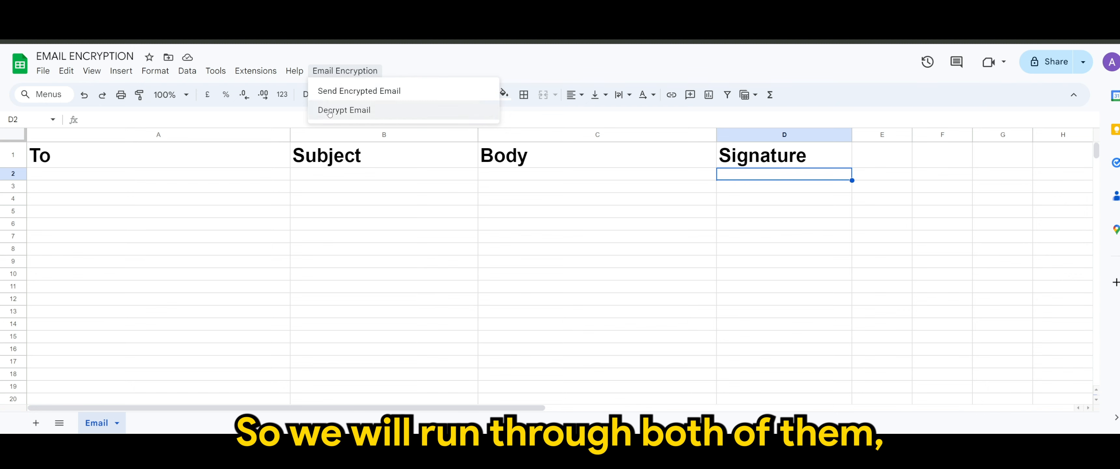
mouse_move(357, 118)
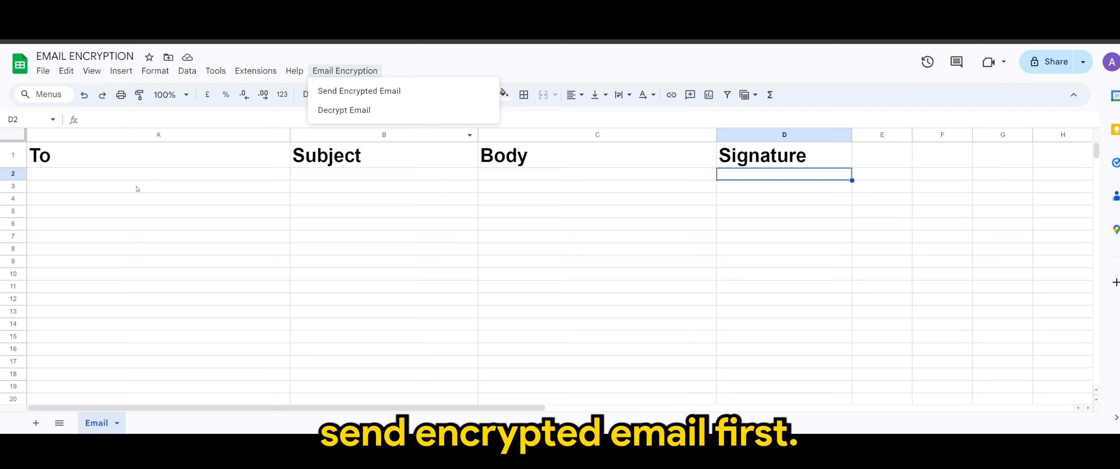
Enter the recipient gmail.com address in A2 under To.
click(158, 175)
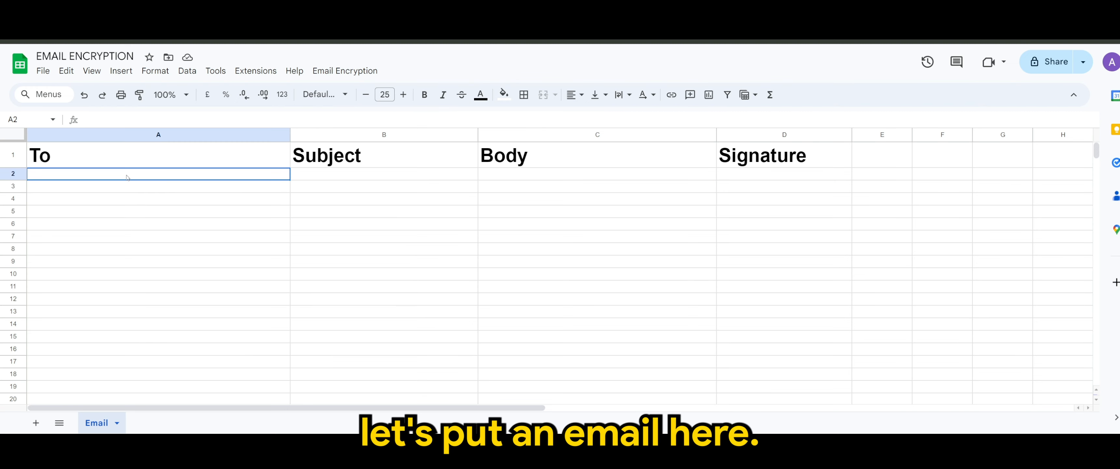
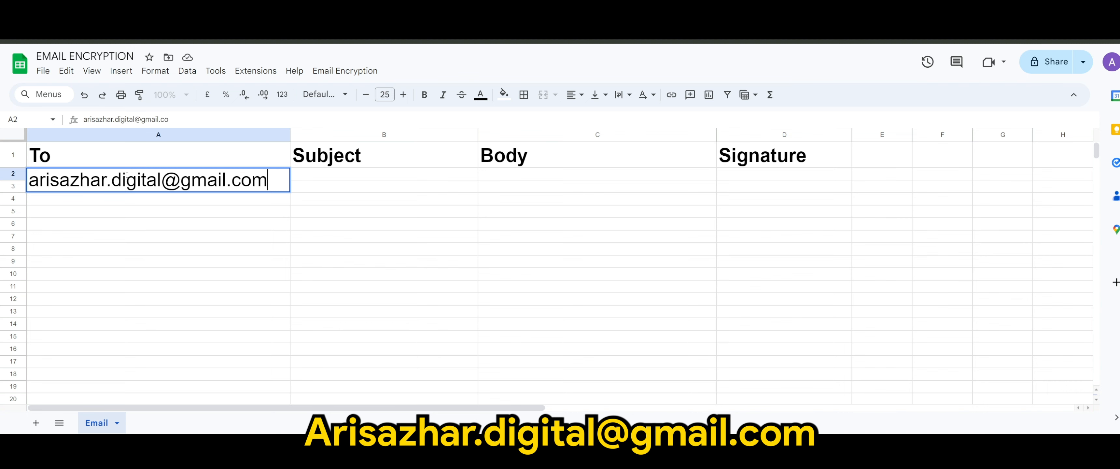
Enter the subject "Hey, check this out!" in B2 and the subscribe-to-Aris-Azhar's-channel body in C2.
click(383, 181)
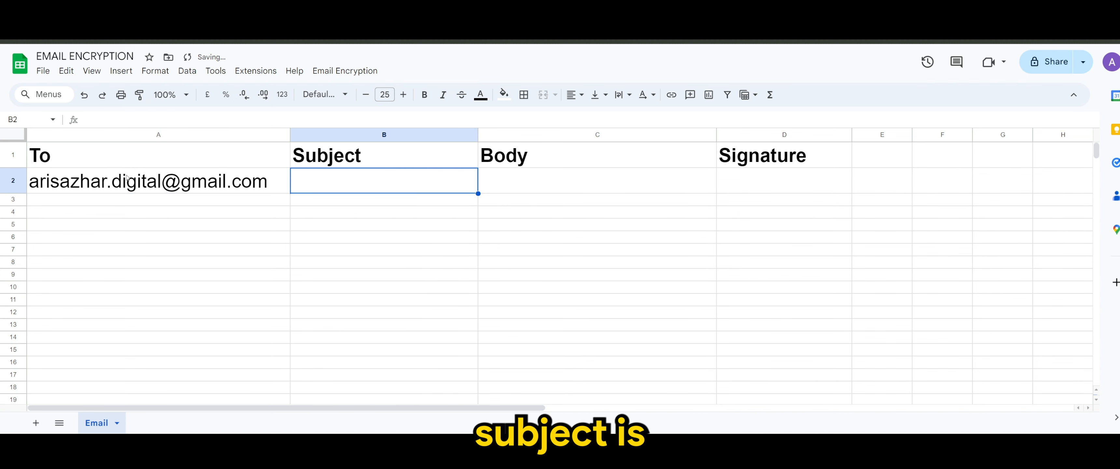
text(Hey, che)
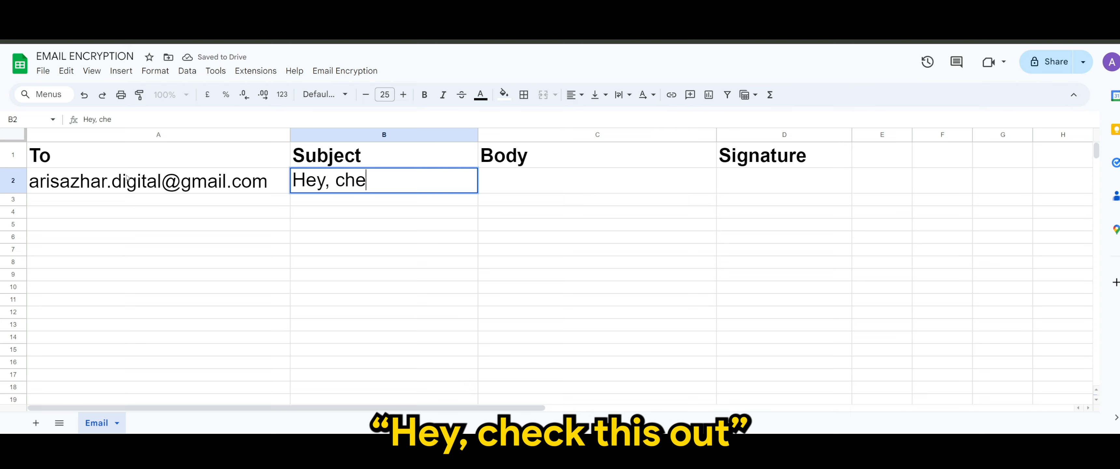
text(ck this out!)
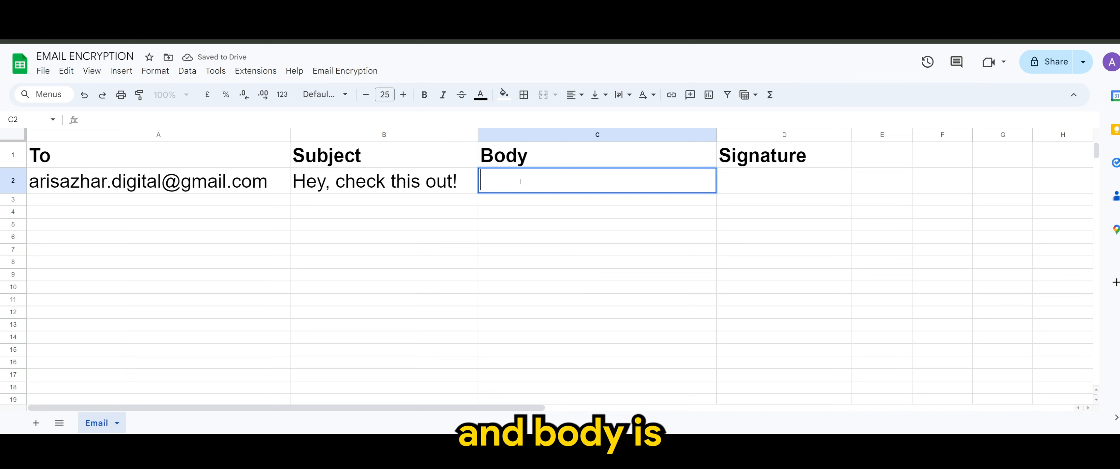
text(Don')
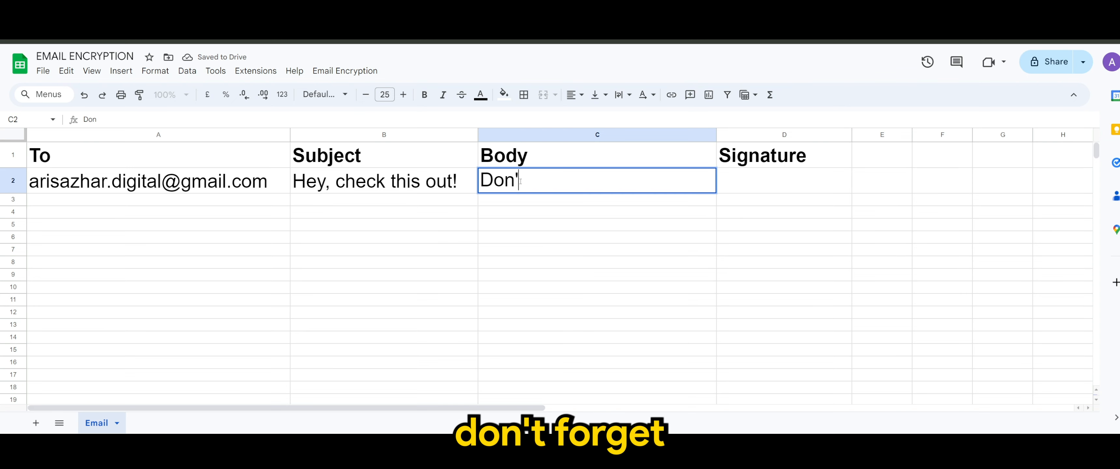
text(t forget t)
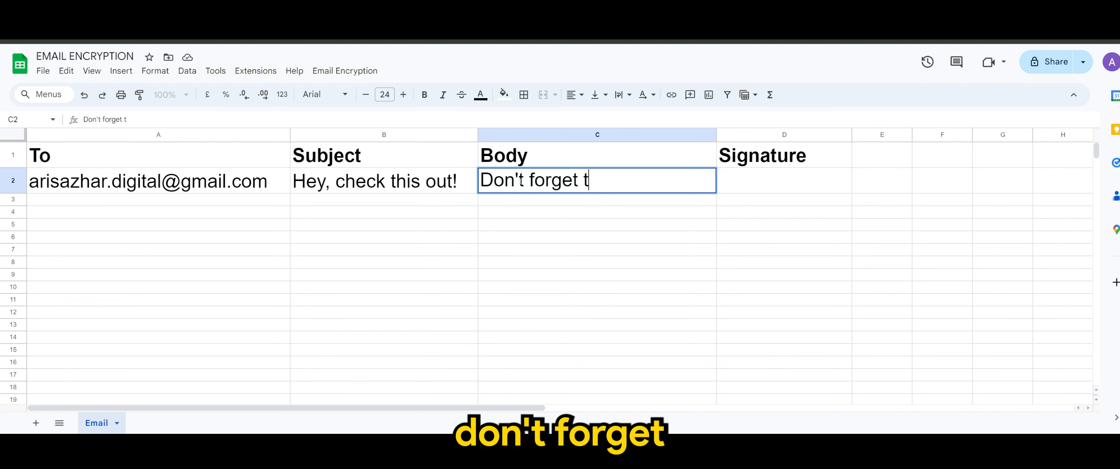
text(o subscribe to)
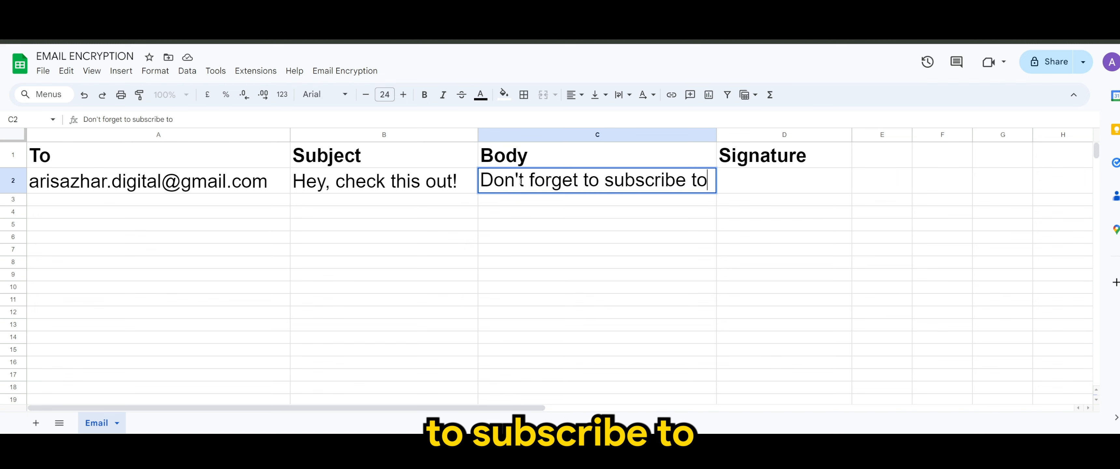
text(Aris A)
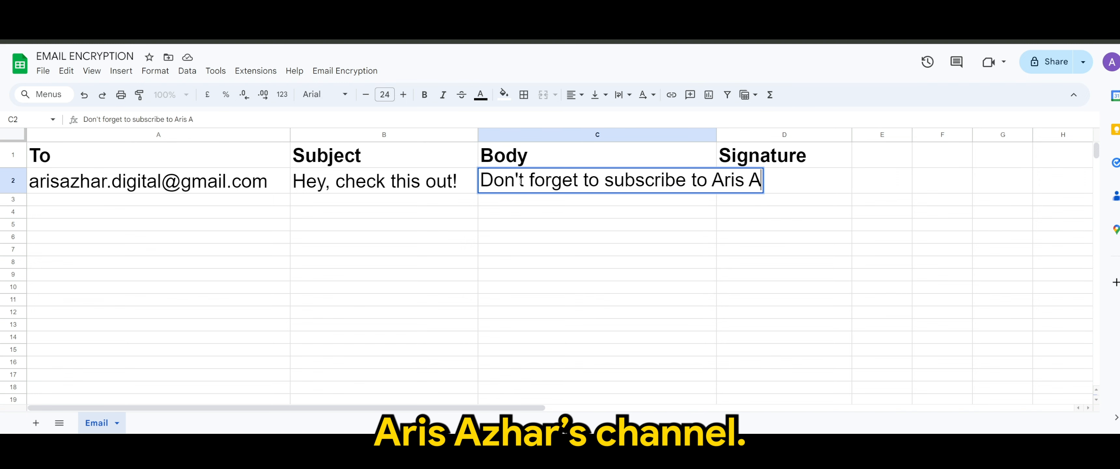
text(zhar's Channel. Thank you!)
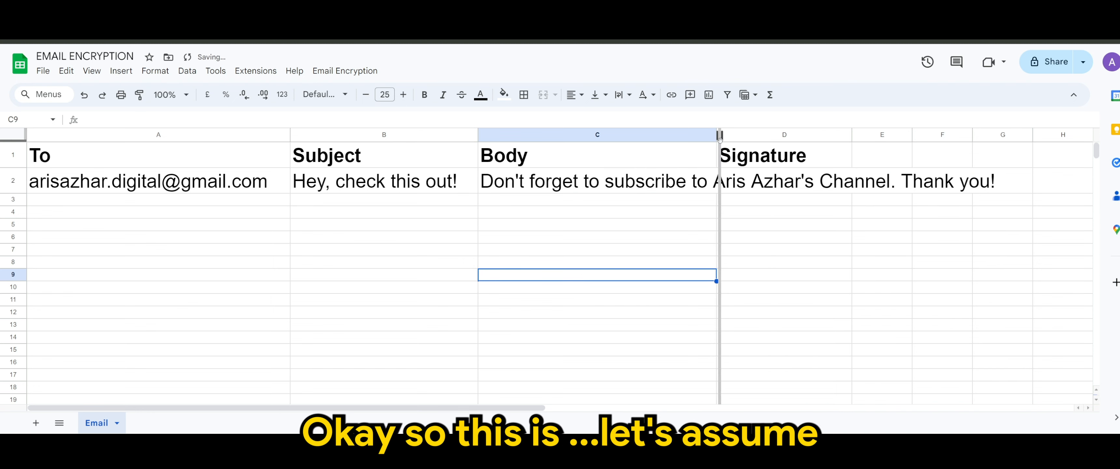
Enter the signature "Aris Azhar" in D2.
click(783, 181)
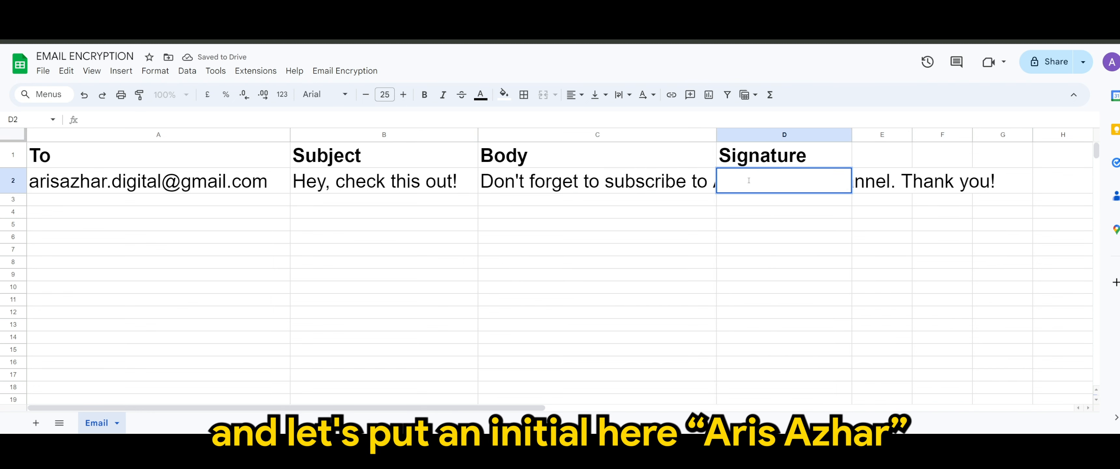
text(Aris Azhar)
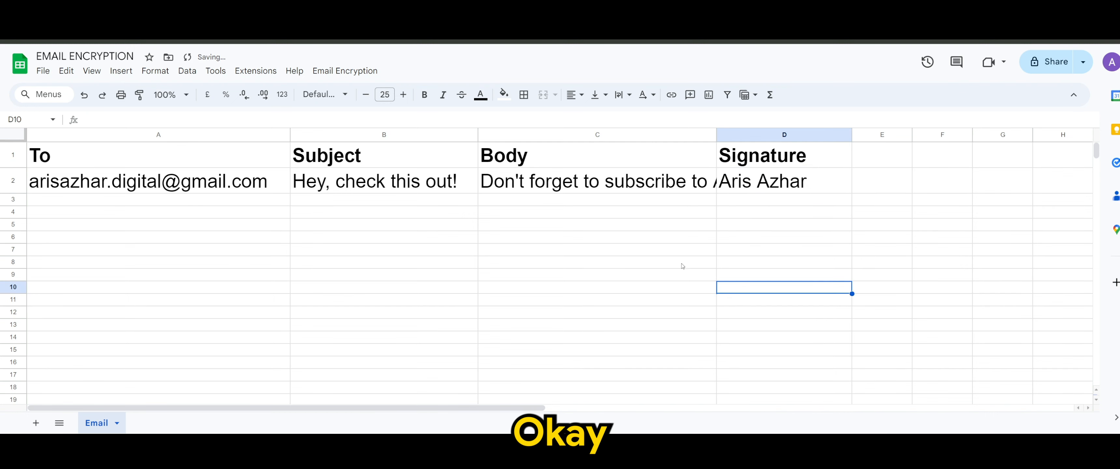
mouse_move(152, 191)
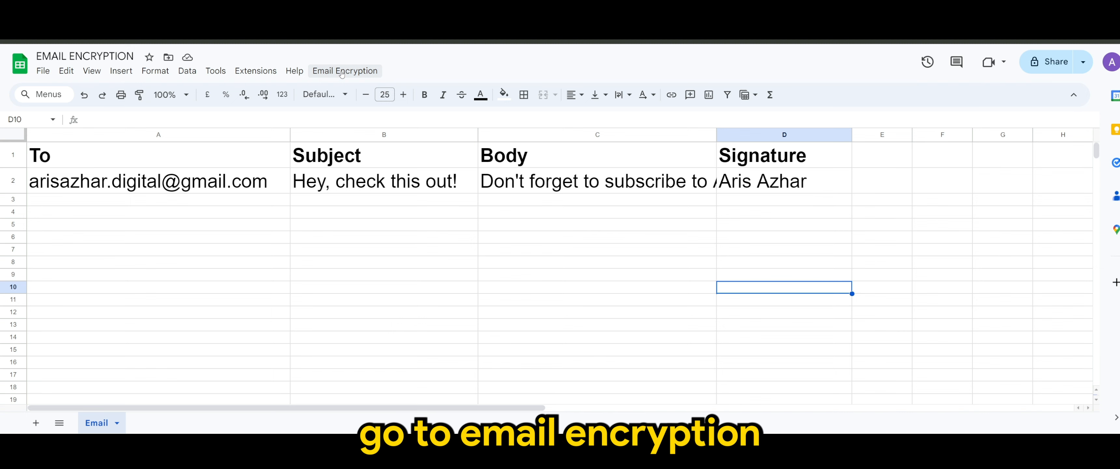
Run Send Encrypted Email from the Email Encryption menu to mail row 2.
click(344, 71)
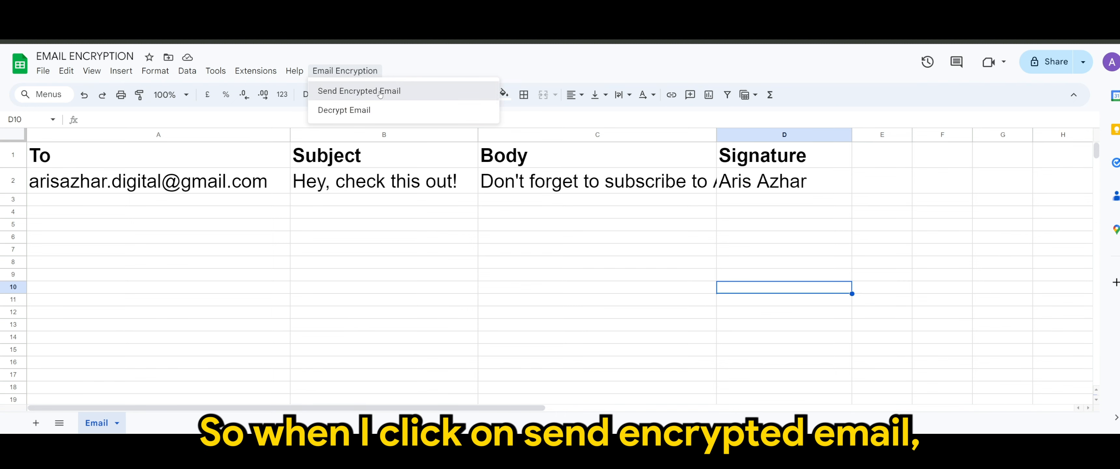
click(360, 91)
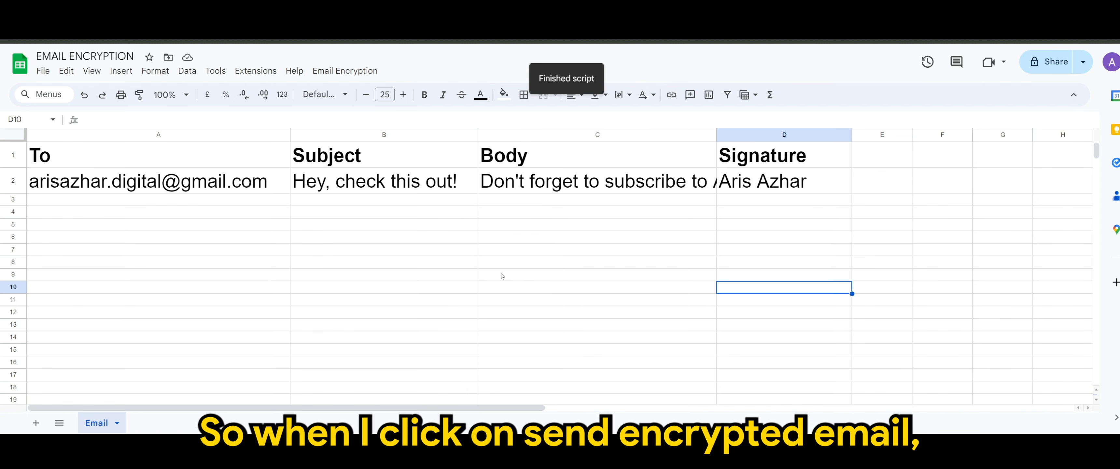
mouse_move(539, 257)
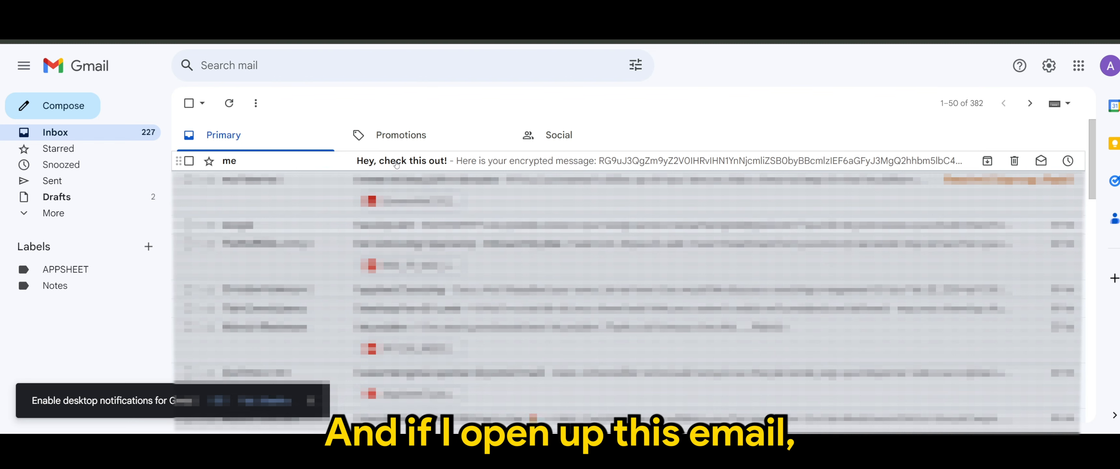
Open the "Hey, check this out!" email in Gmail and select its base64 encrypted string for copying.
click(404, 160)
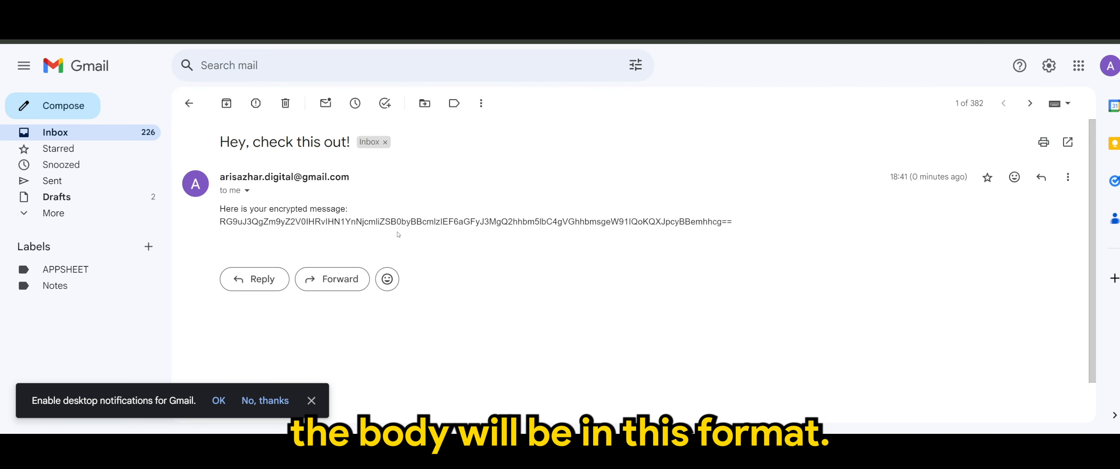
mouse_move(229, 229)
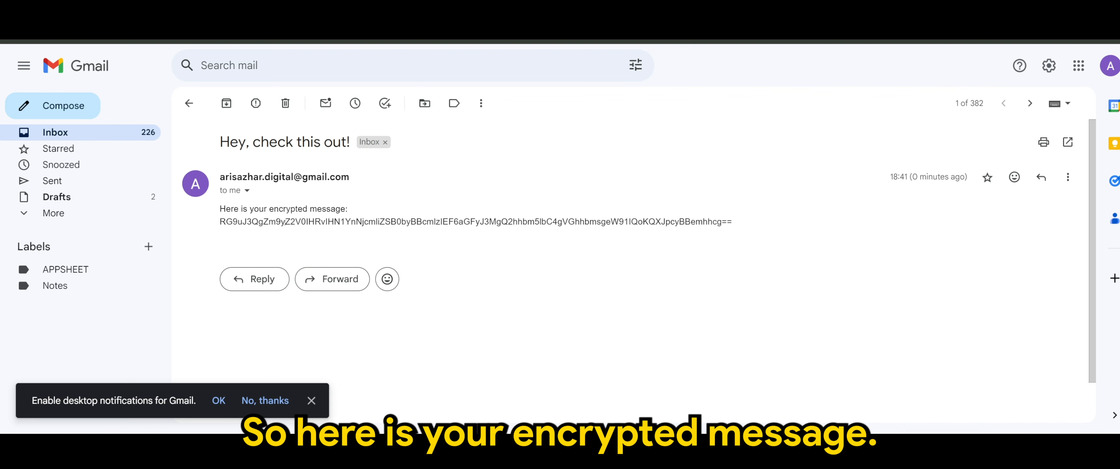
drag(221, 221, 489, 221)
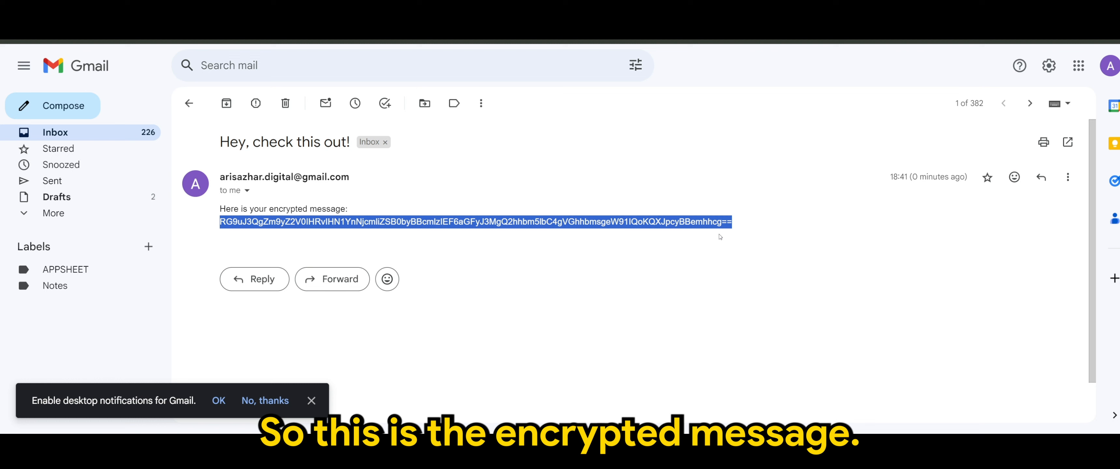
mouse_move(688, 242)
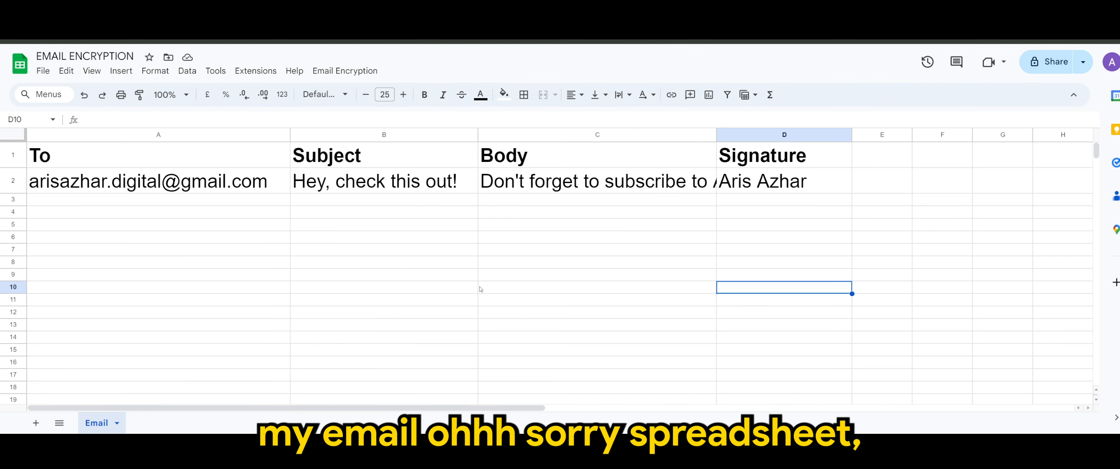
Run Decrypt Email with the pasted encrypted string so the Decrypted message dialog shows the body and signature.
click(345, 71)
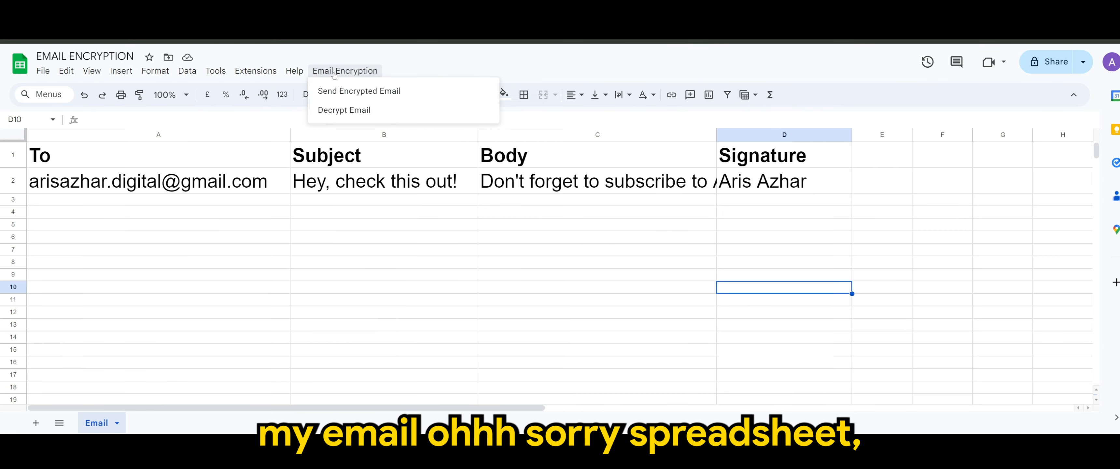
click(294, 71)
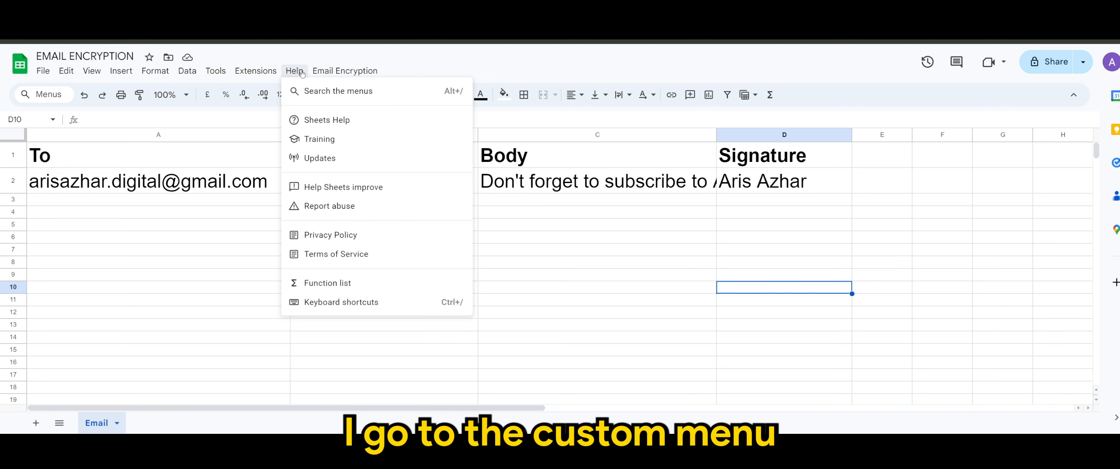
click(345, 71)
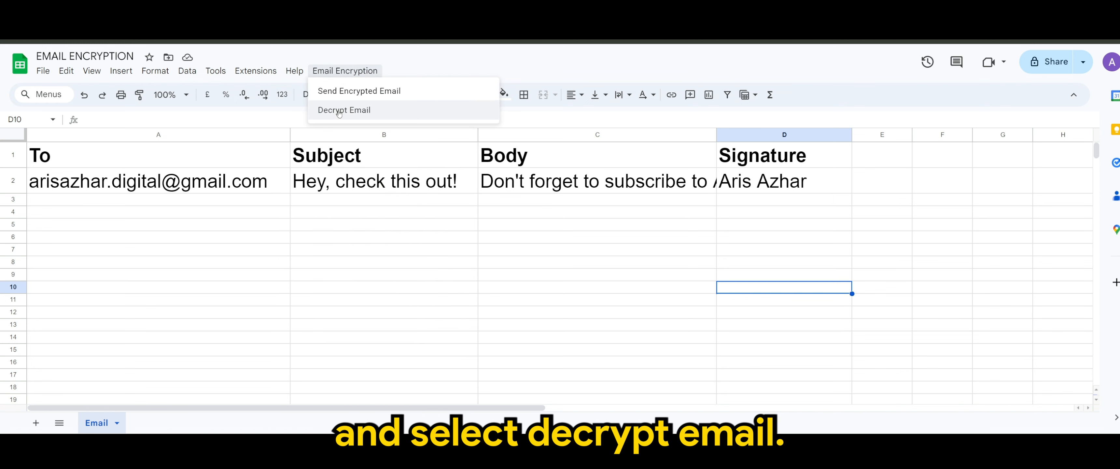
click(344, 109)
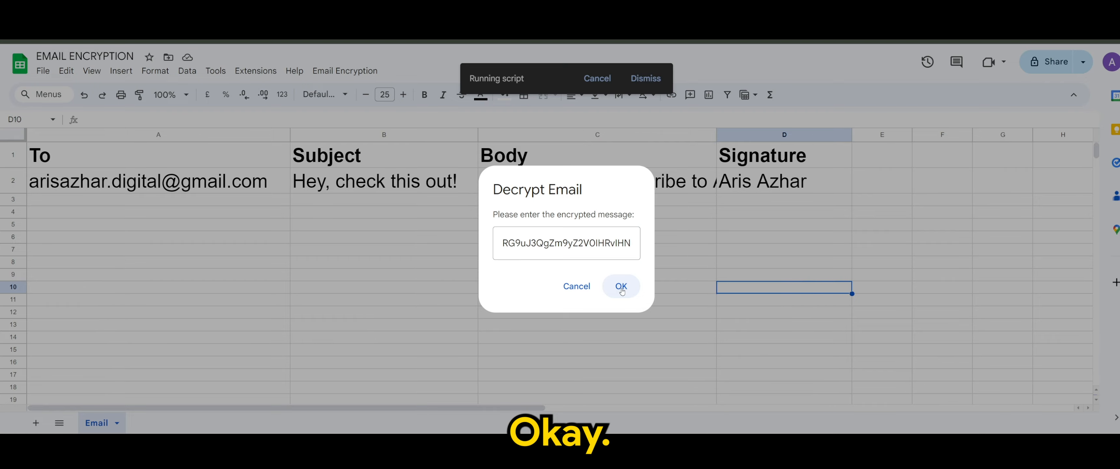
click(619, 286)
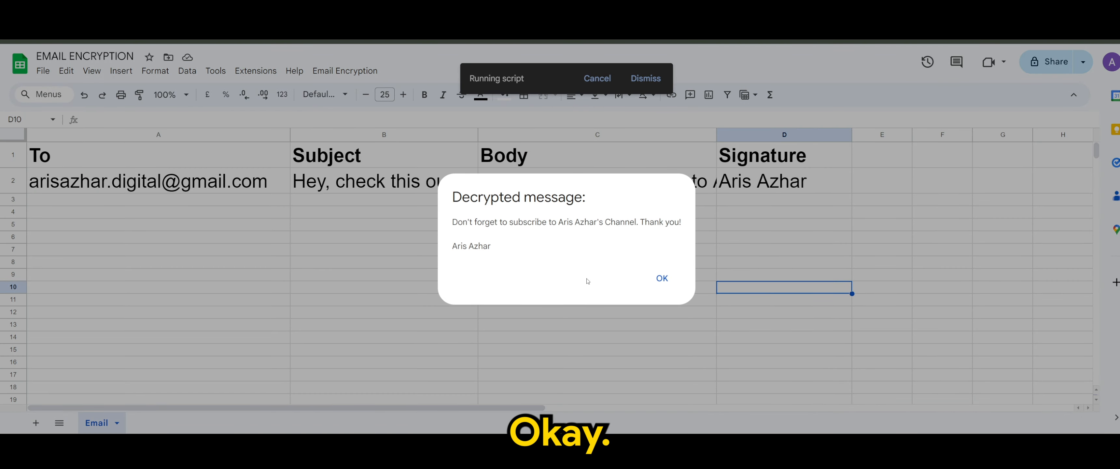